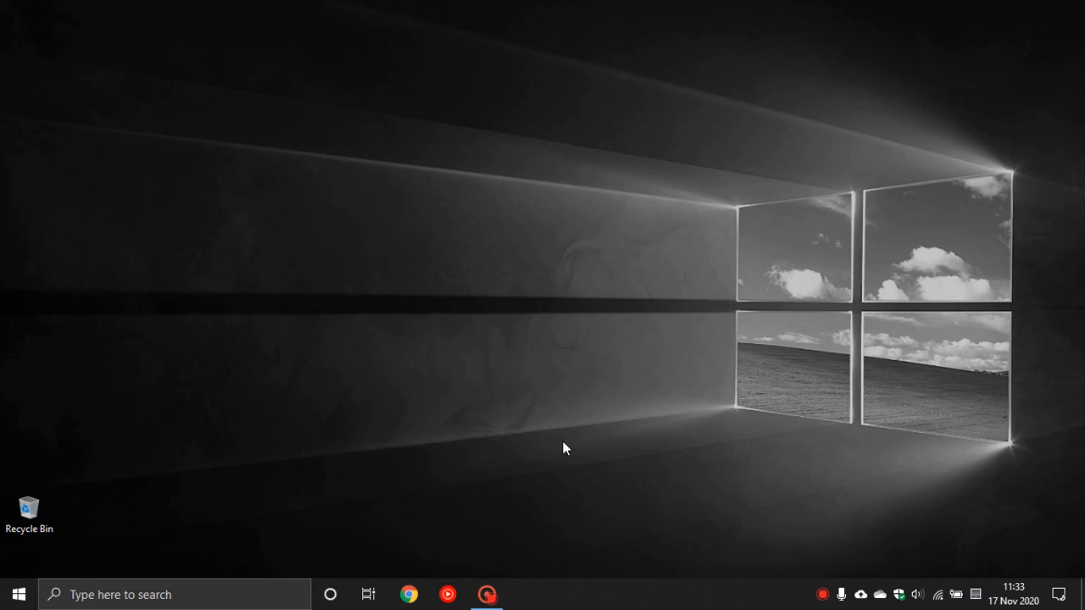
mouse_move(329, 594)
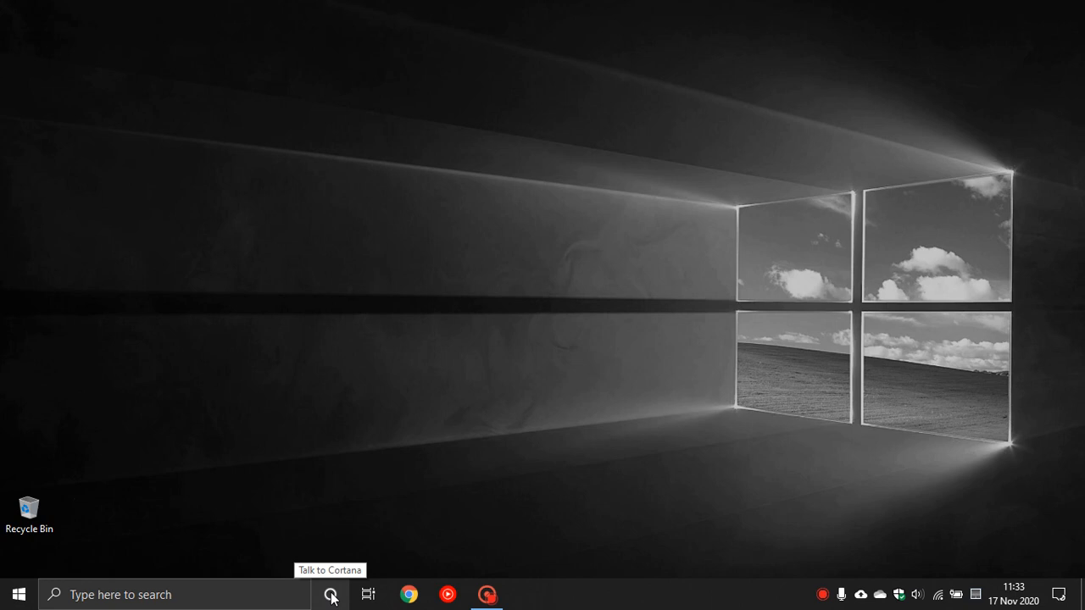
Dismiss Cortana's unavailable message, then reach Time & Language > Speech's installed English (United States) voice package
left_click(330, 594)
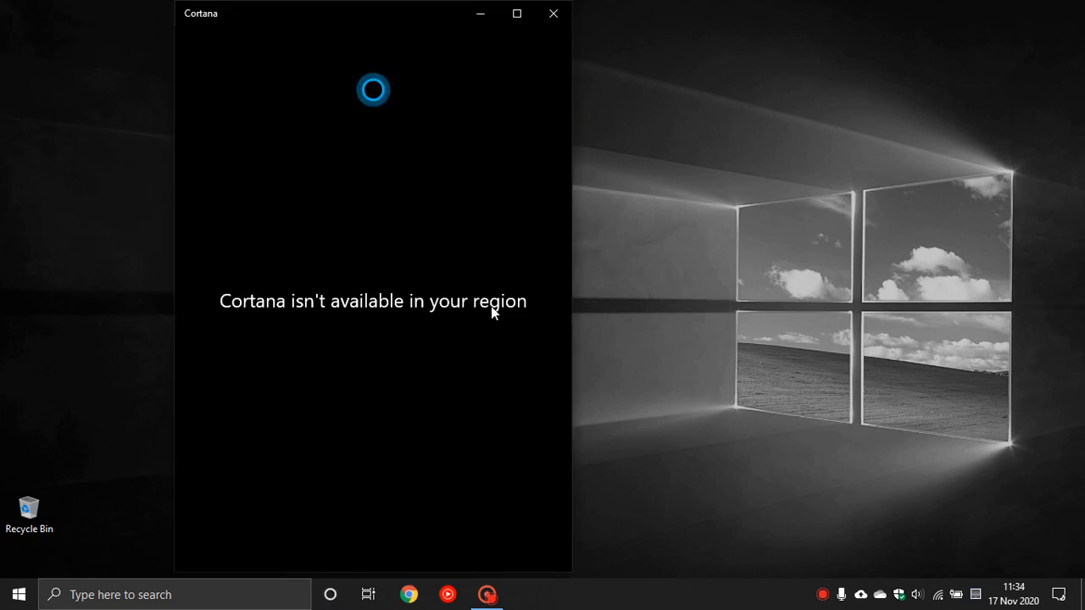
mouse_move(453, 301)
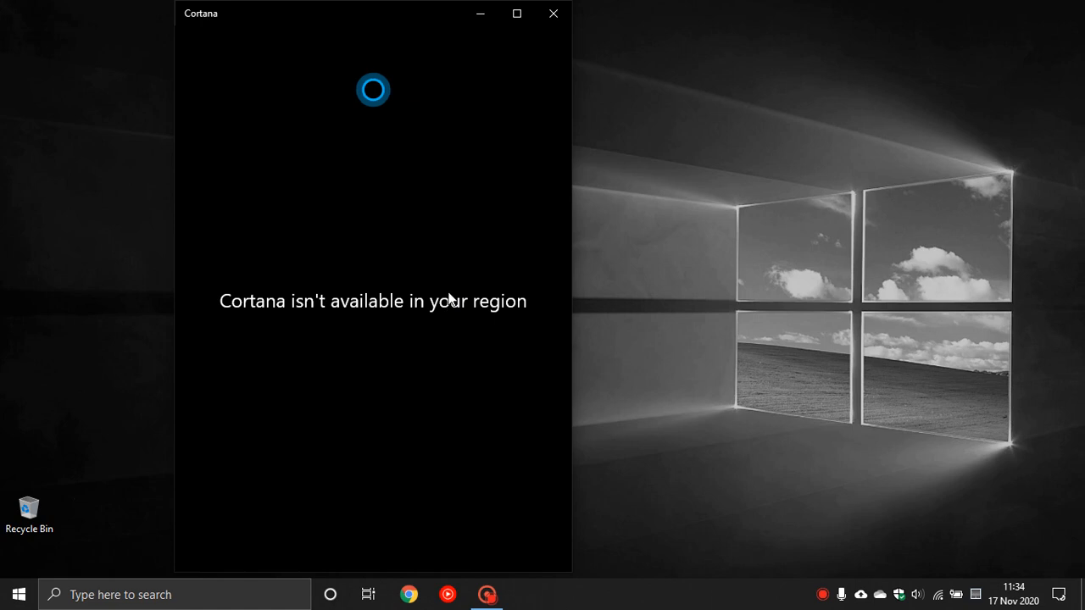
mouse_move(553, 14)
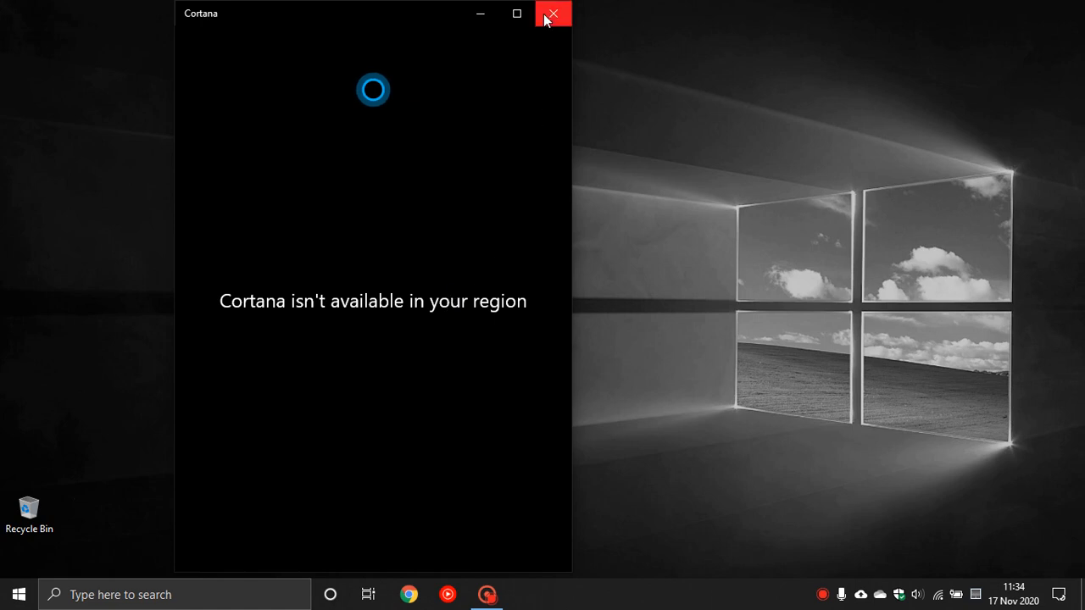
left_click(554, 13)
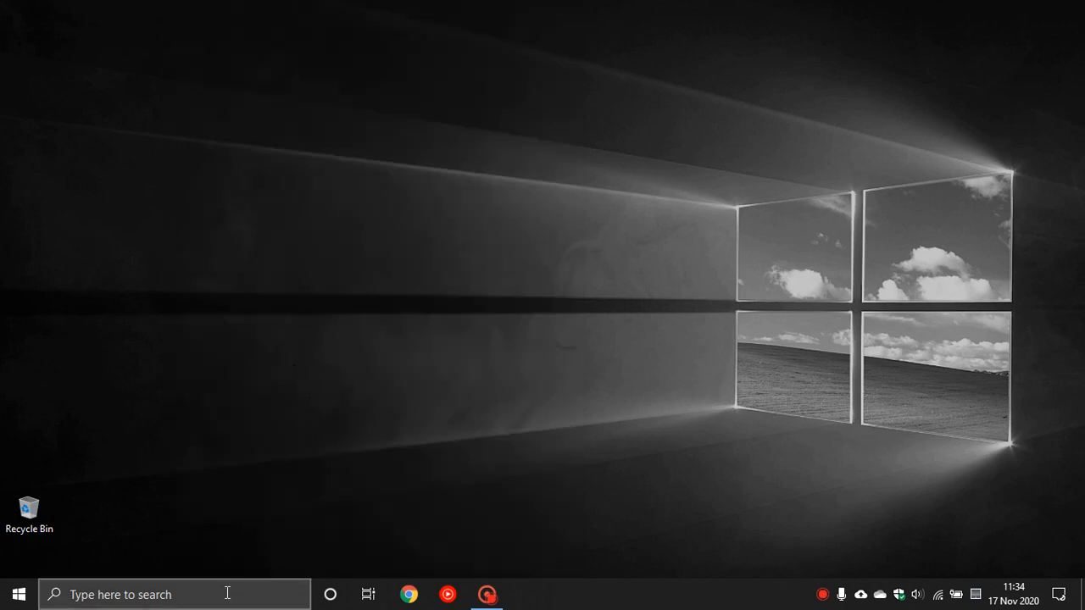
type("settings")
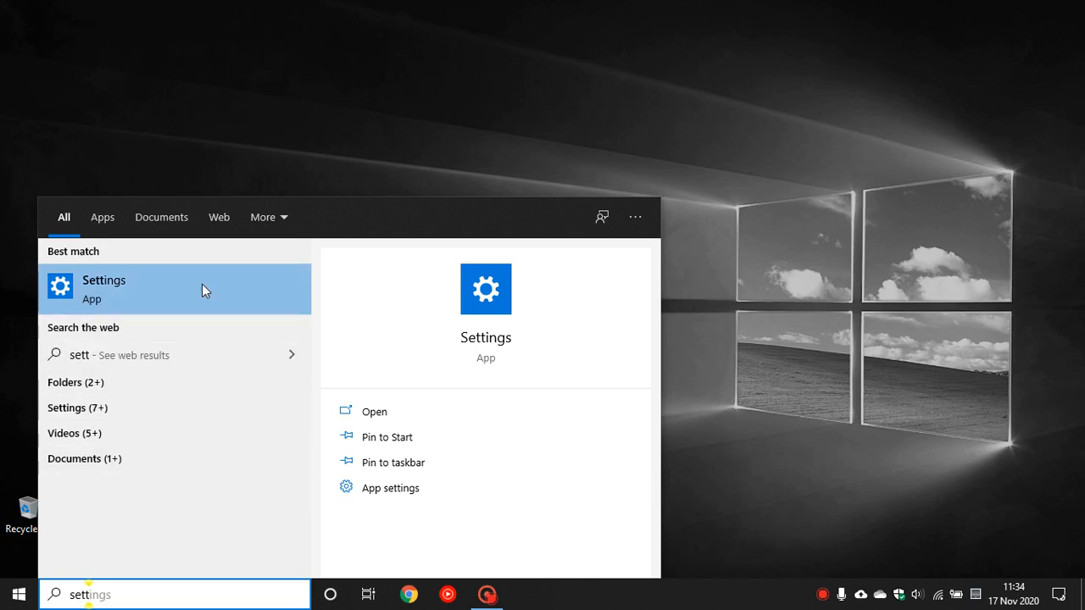
left_click(104, 288)
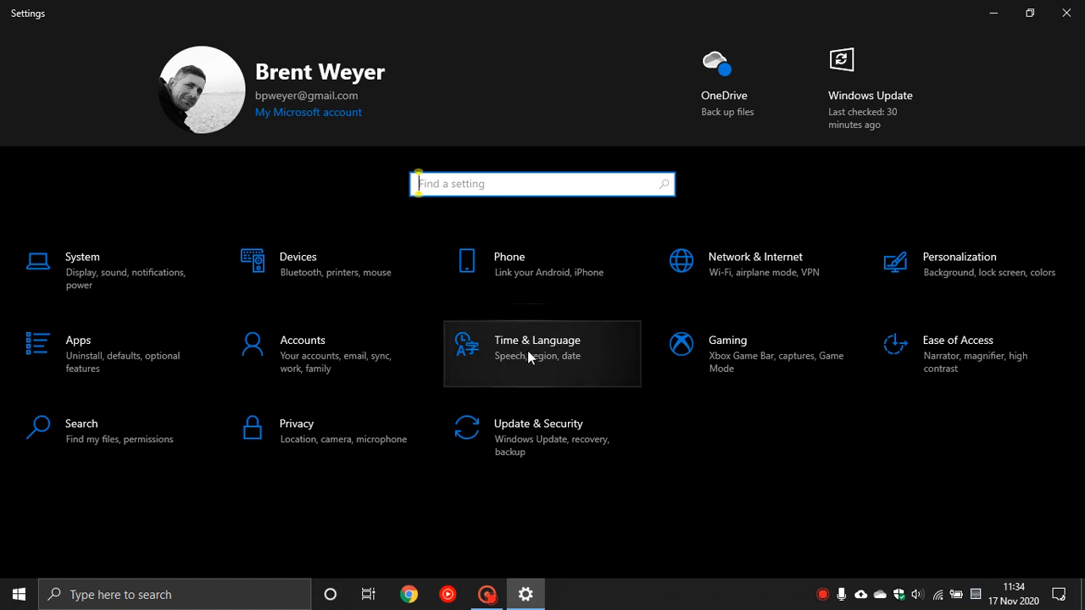
left_click(536, 348)
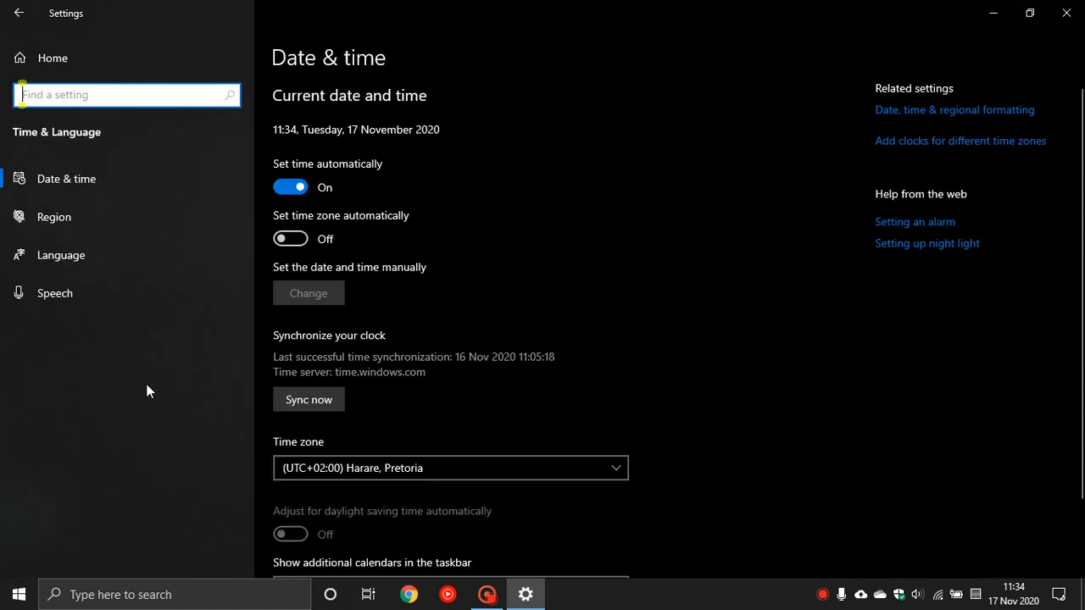
mouse_move(54, 293)
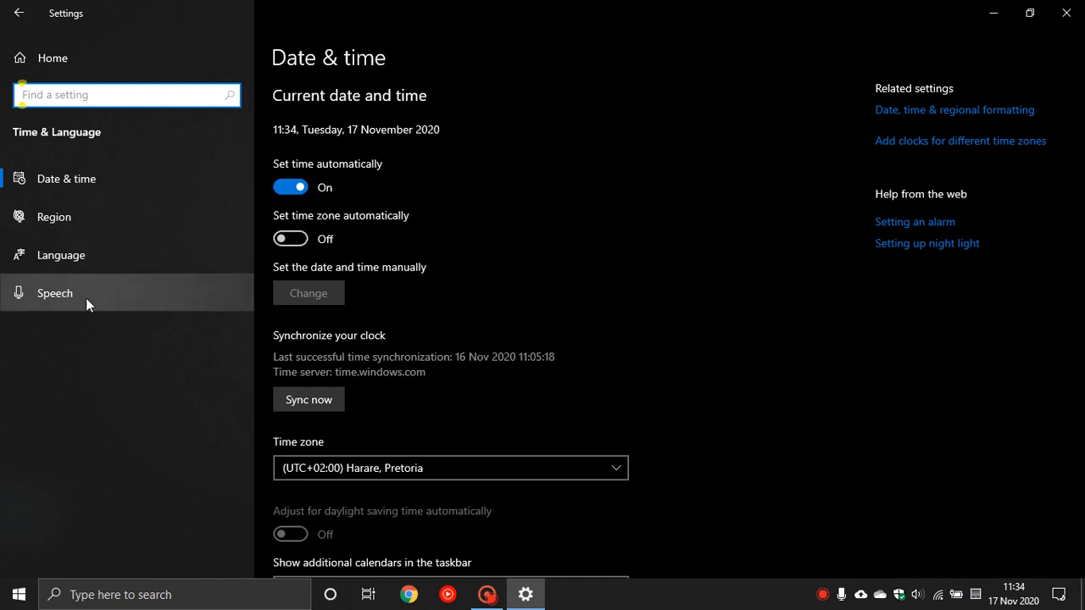
left_click(55, 293)
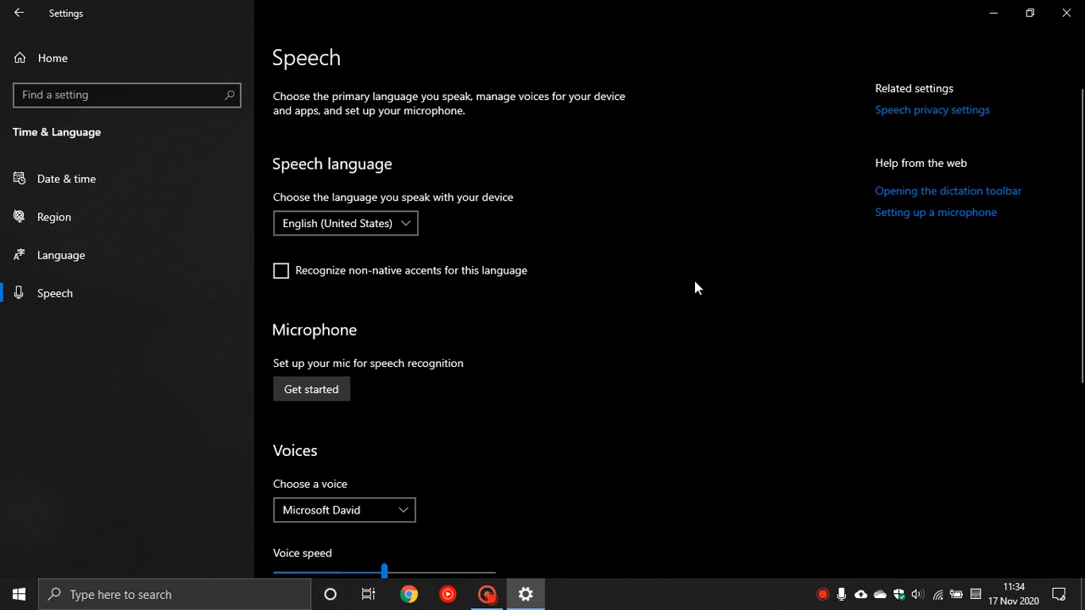
scroll("down", 3)
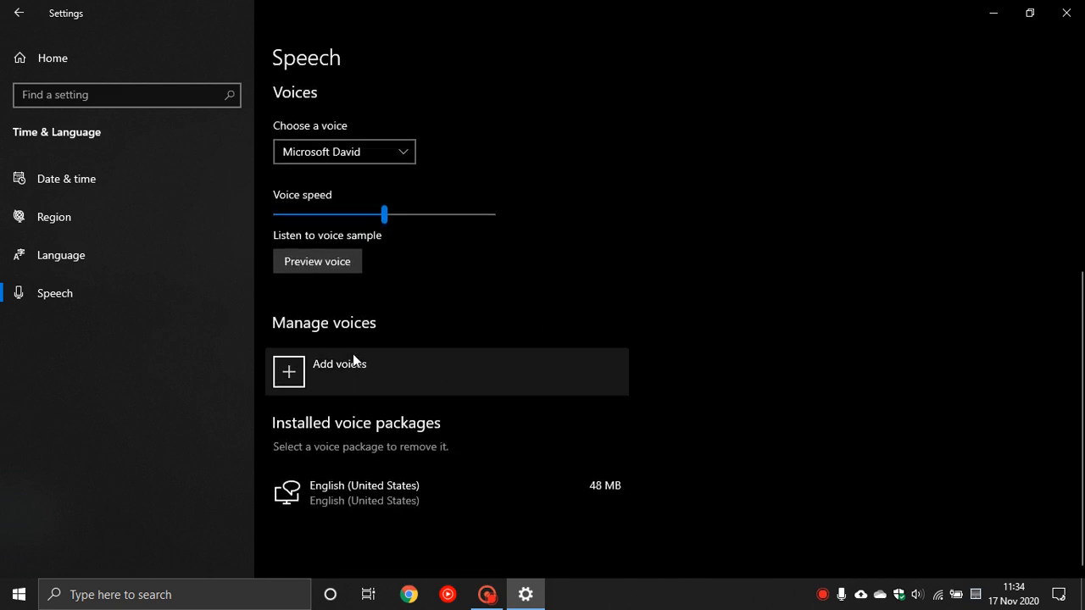
mouse_move(316, 438)
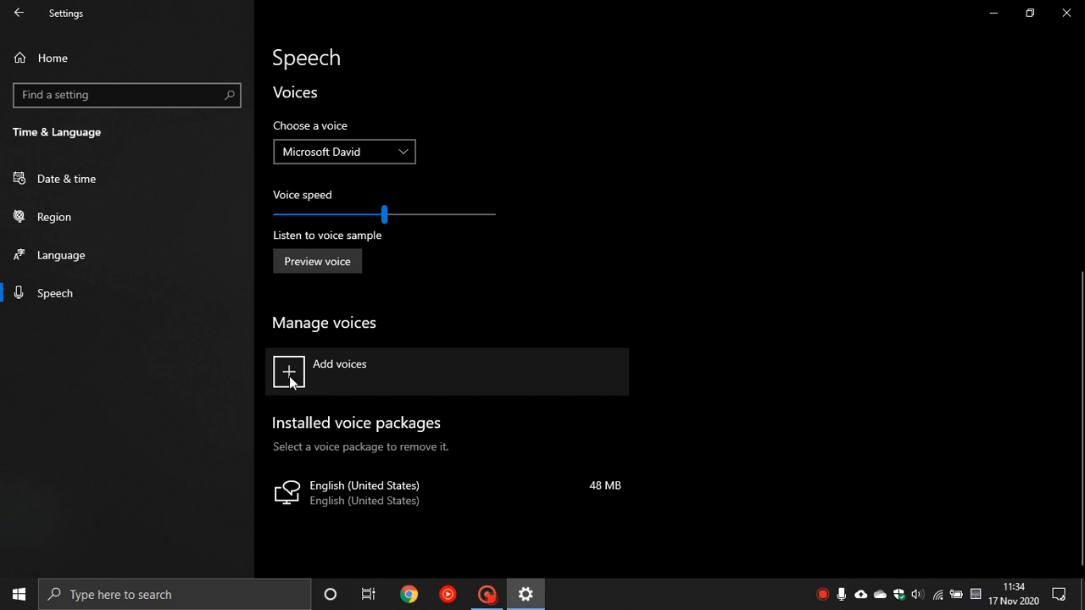
mouse_move(284, 392)
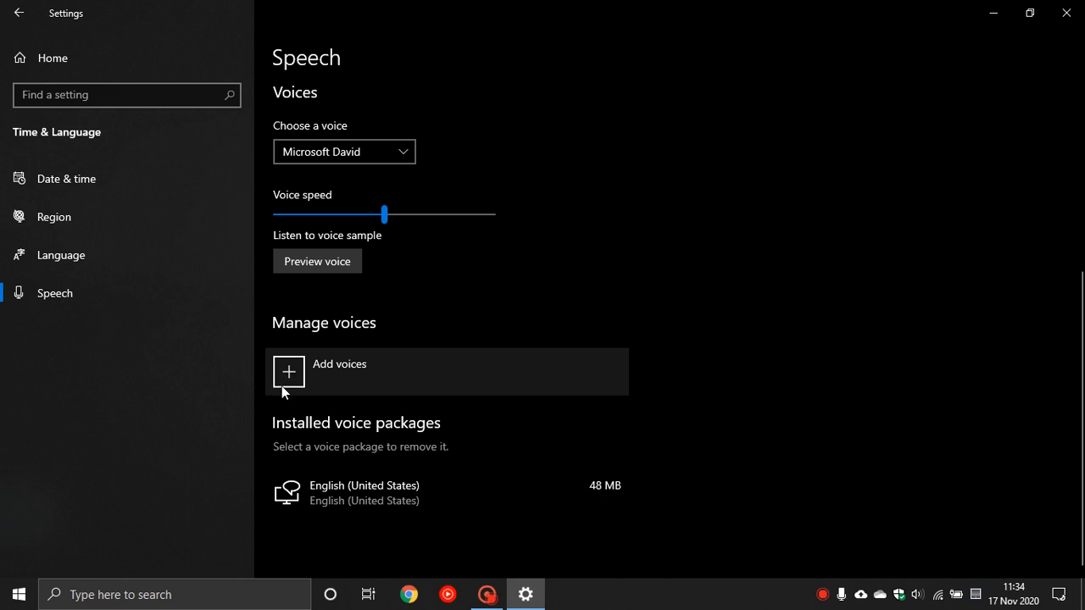
mouse_move(77, 261)
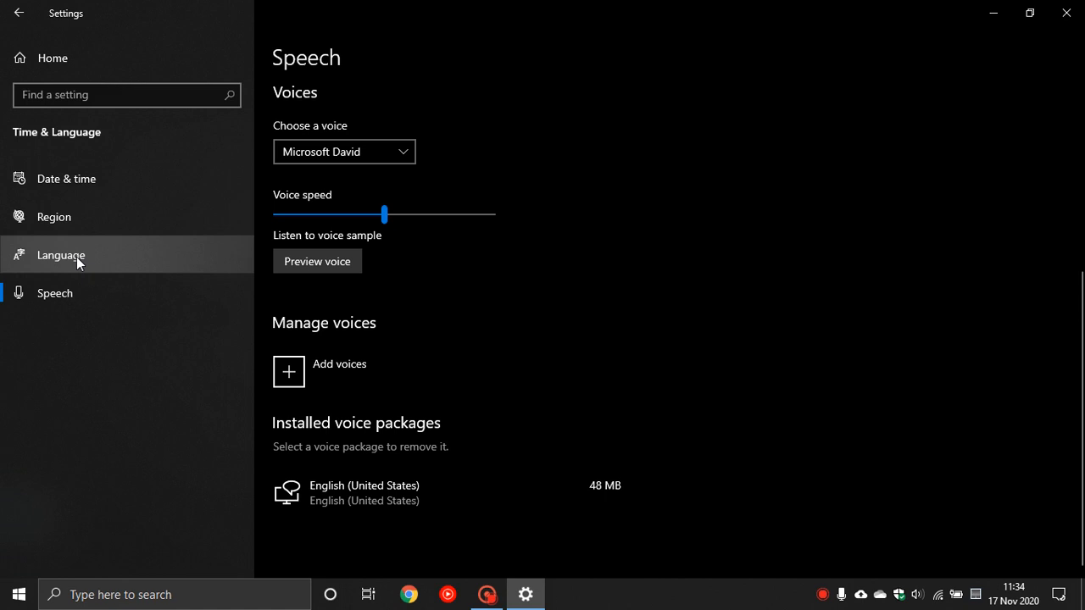
On the Language page, move English (United States) above English (South Africa) in Preferred languages
left_click(61, 254)
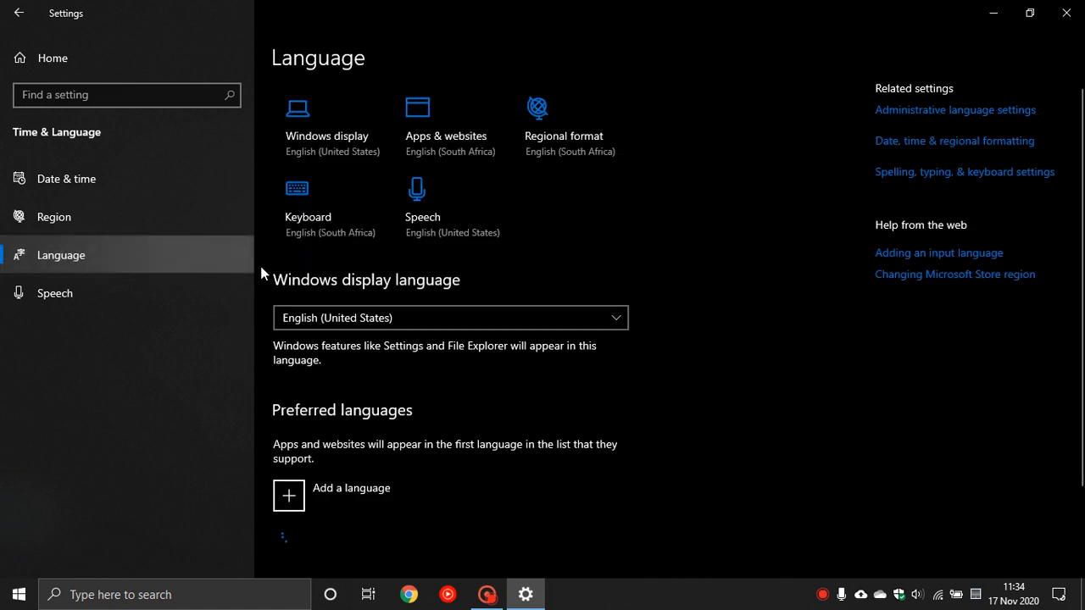
scroll("down", 3)
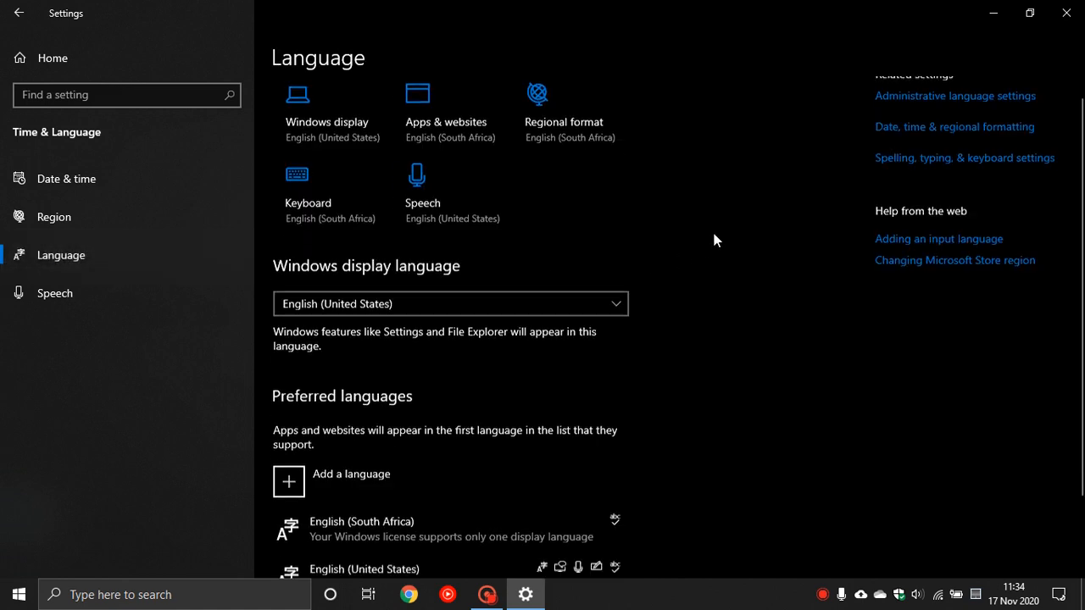
scroll("down", 3)
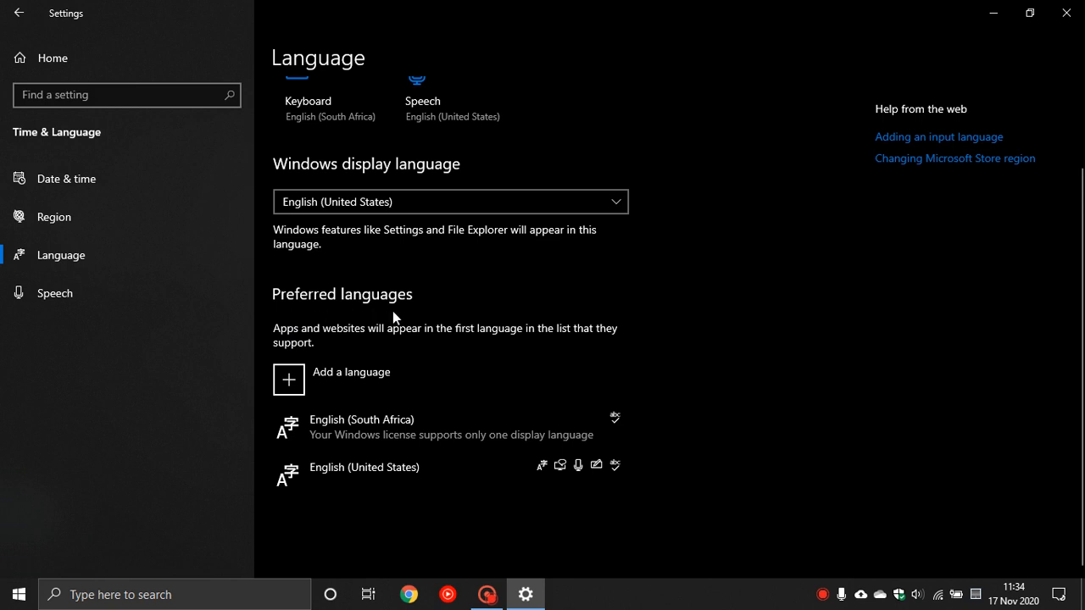
mouse_move(320, 435)
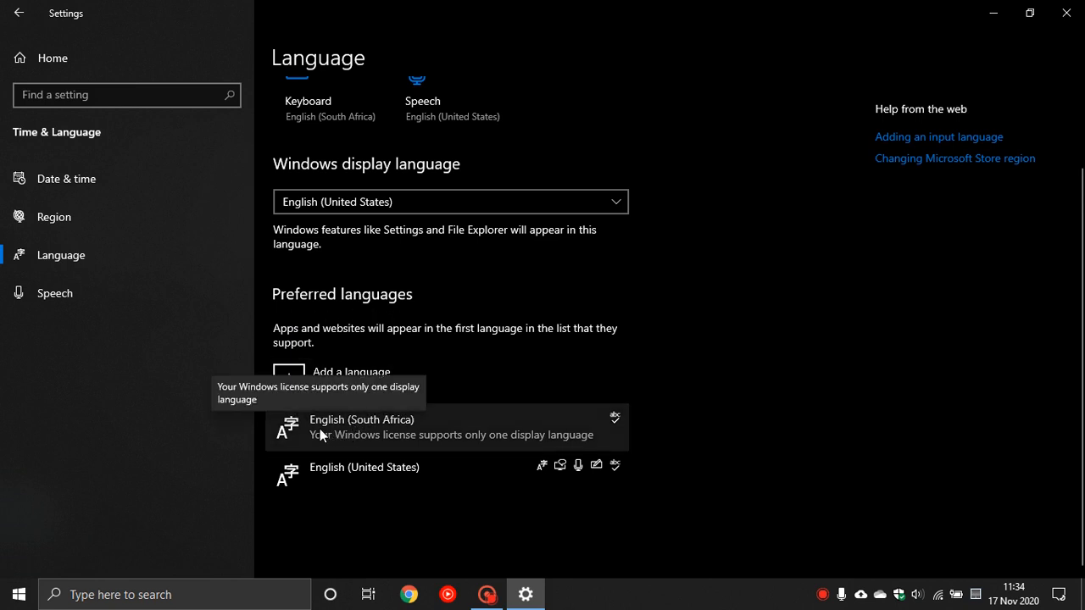
mouse_move(406, 436)
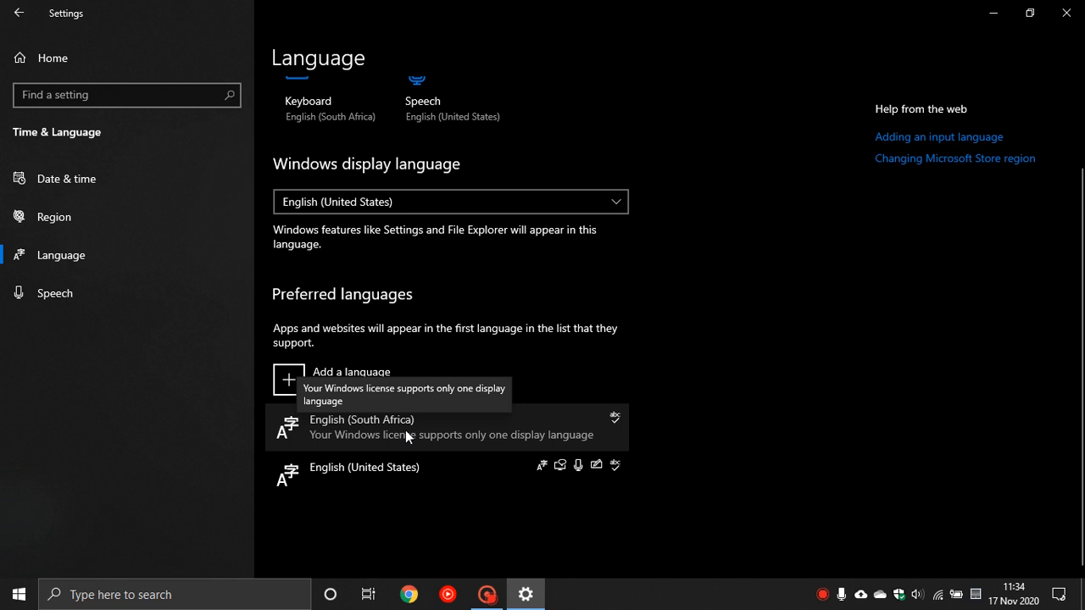
mouse_move(390, 481)
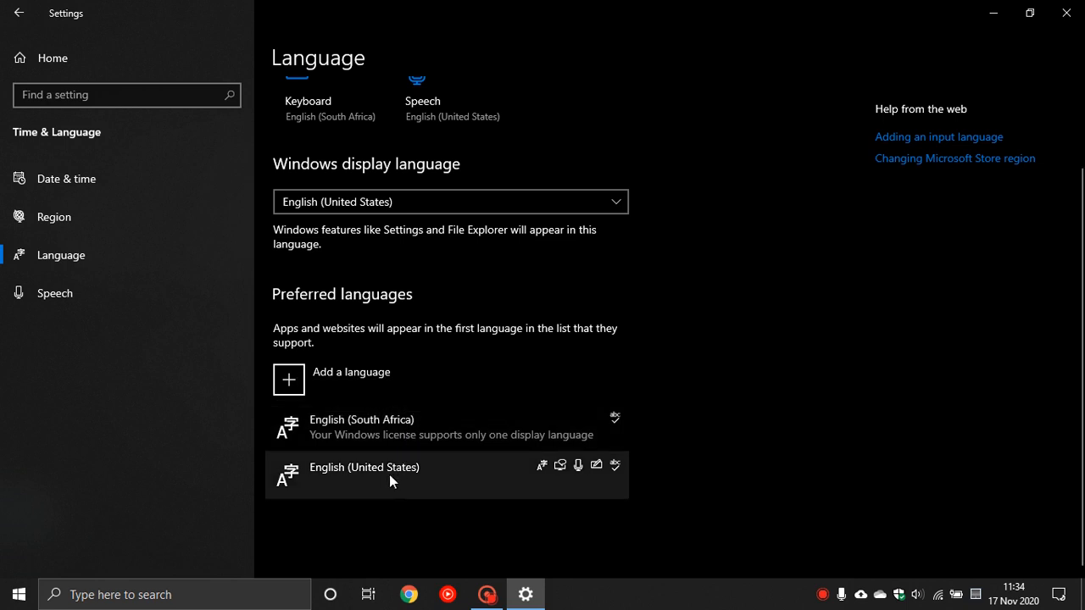
mouse_move(356, 478)
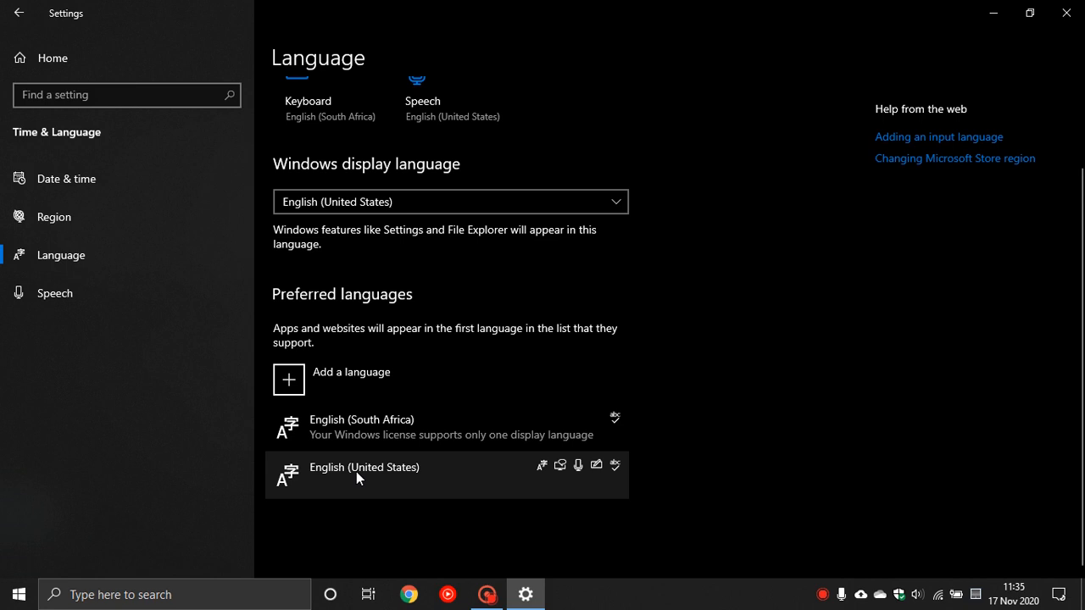
mouse_move(400, 478)
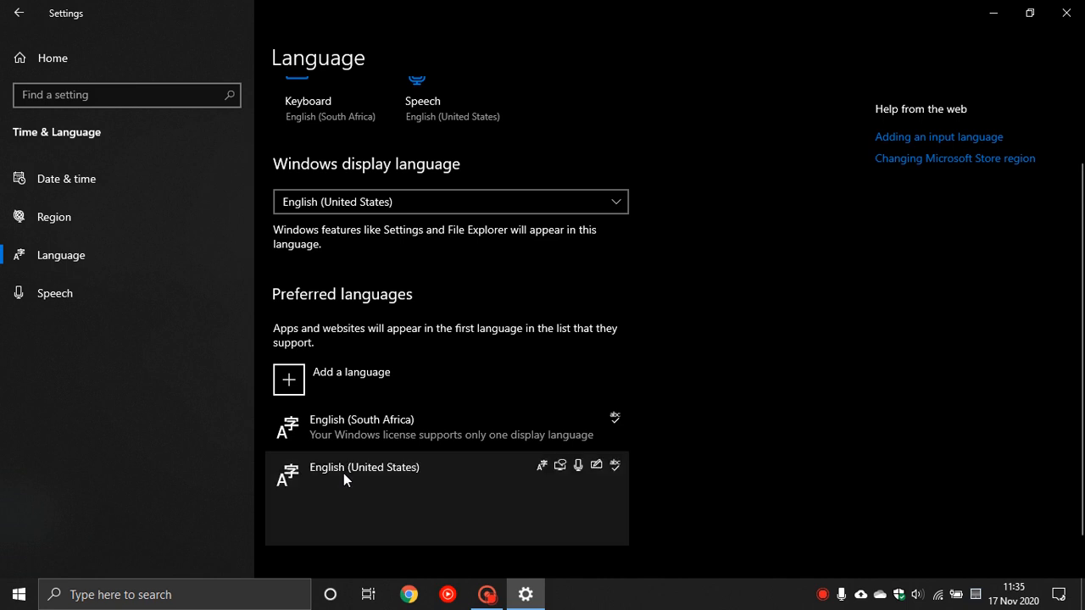
left_click(364, 475)
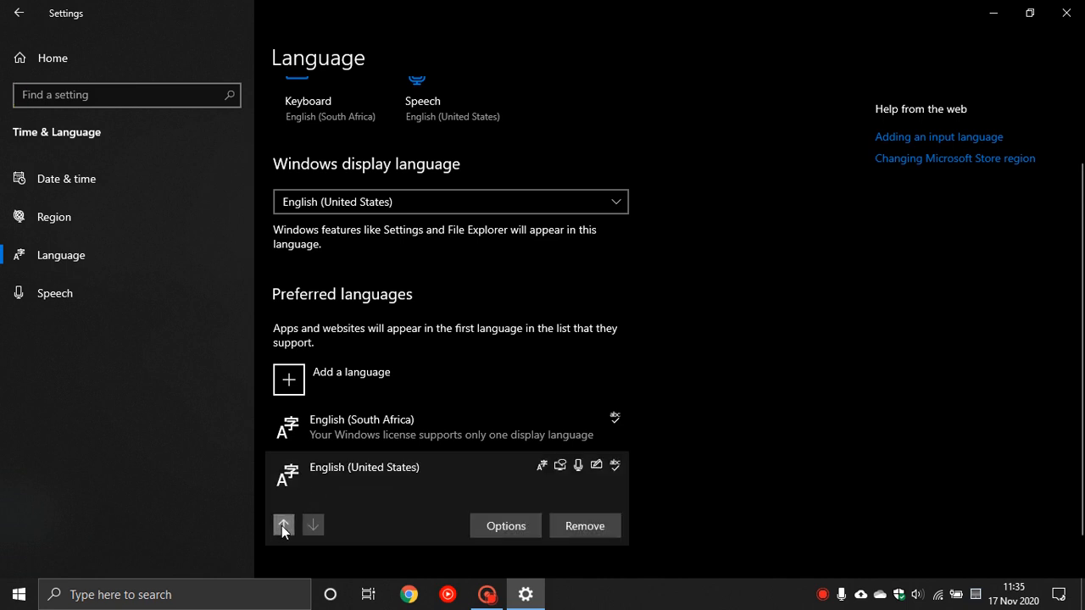
left_click(283, 525)
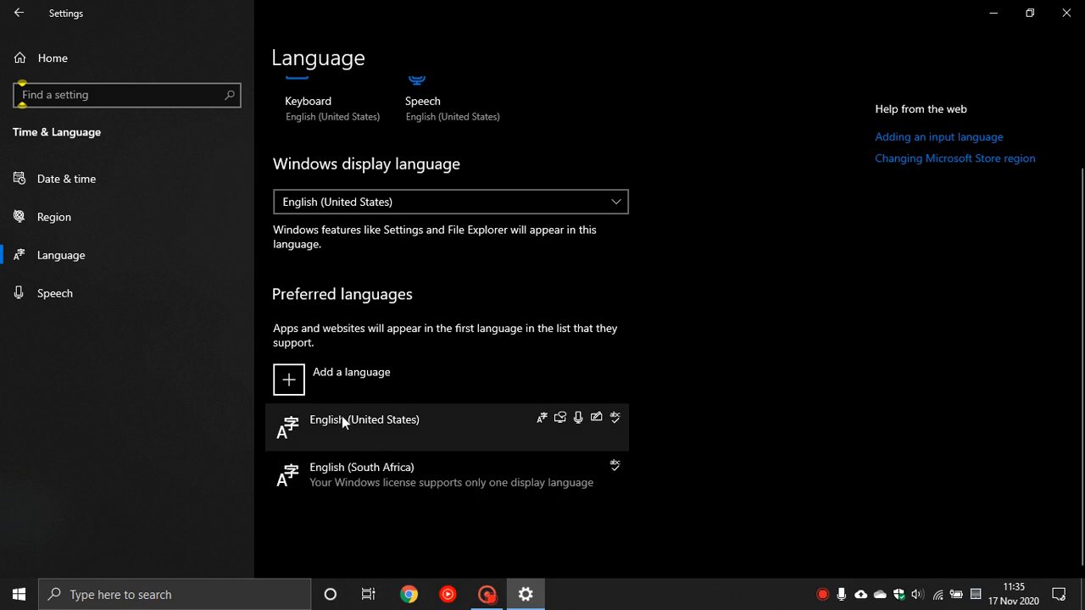
mouse_move(394, 431)
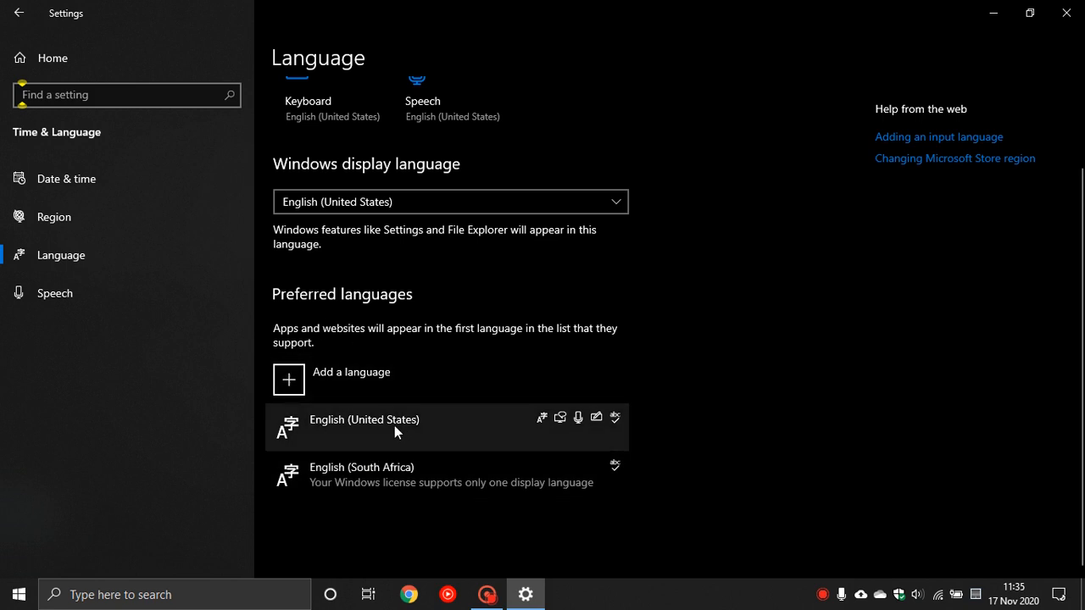
mouse_move(403, 428)
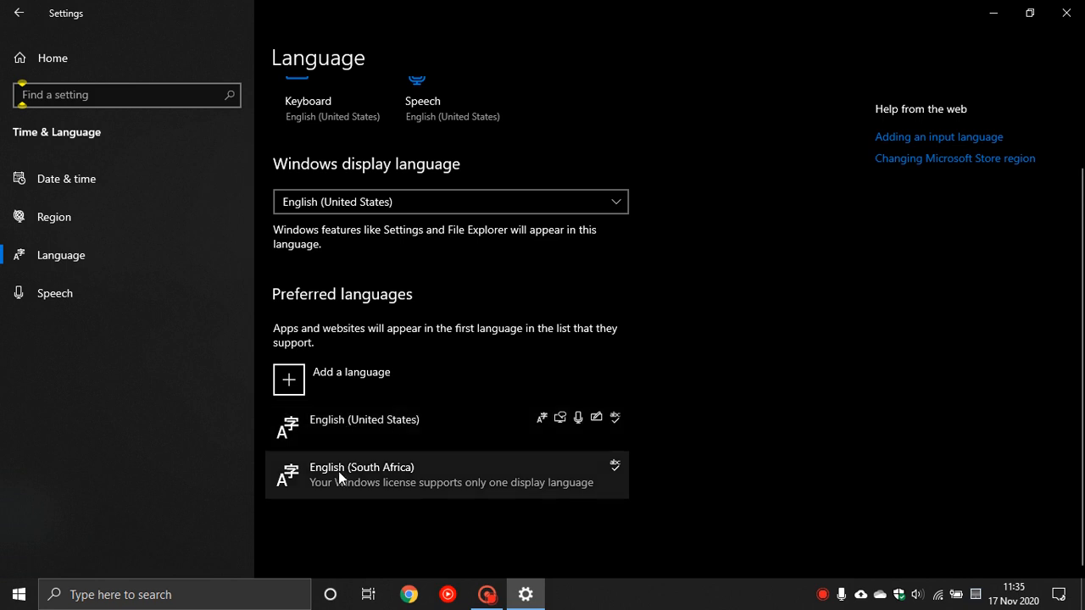
mouse_move(378, 434)
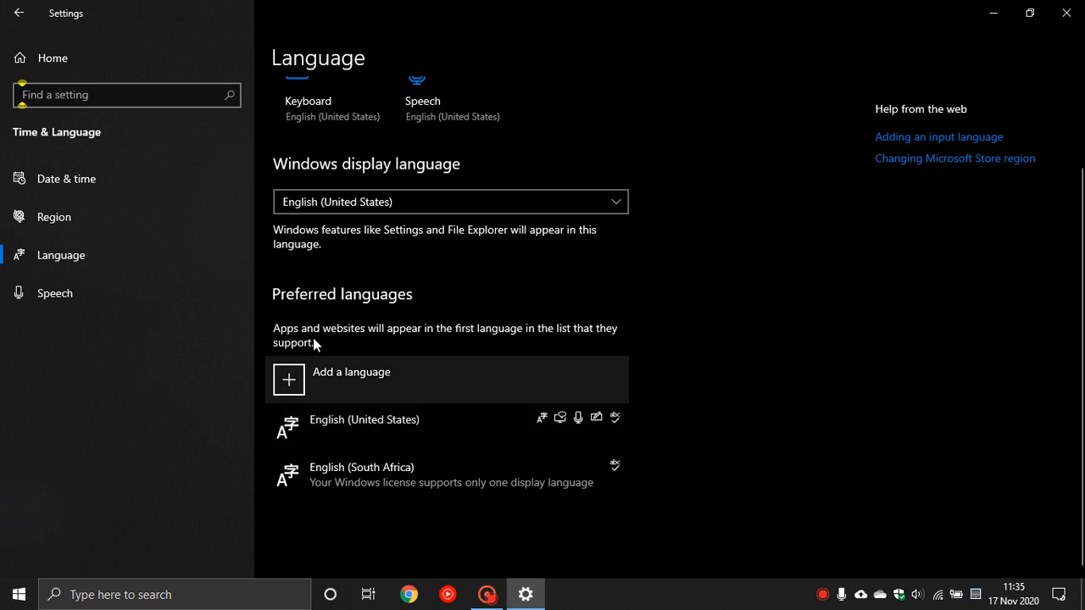
mouse_move(19, 13)
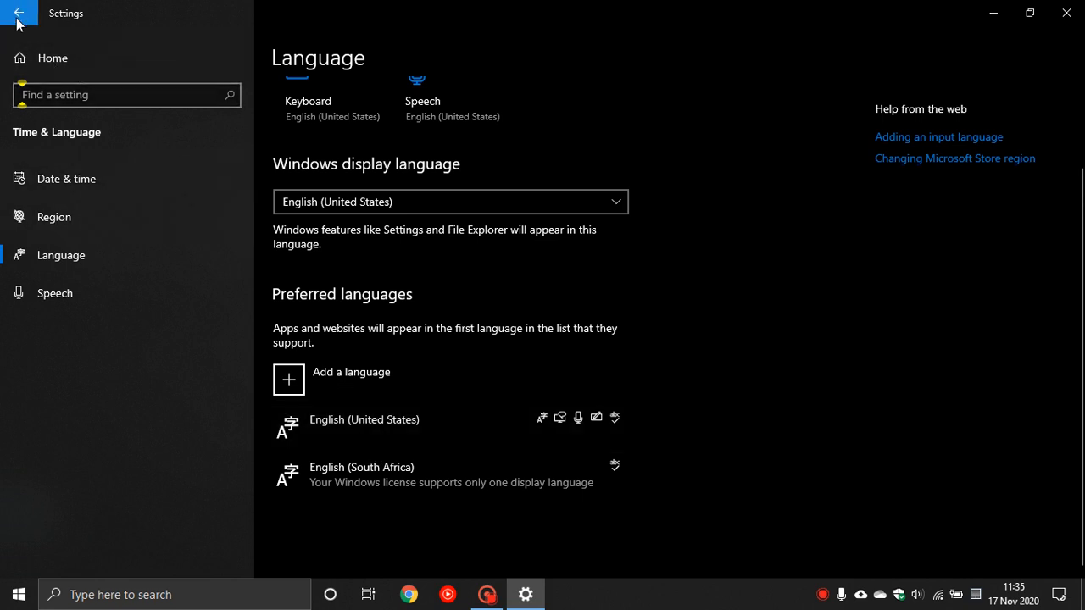
Switch Online speech recognition on under Privacy > Speech, then close Settings
left_click(19, 13)
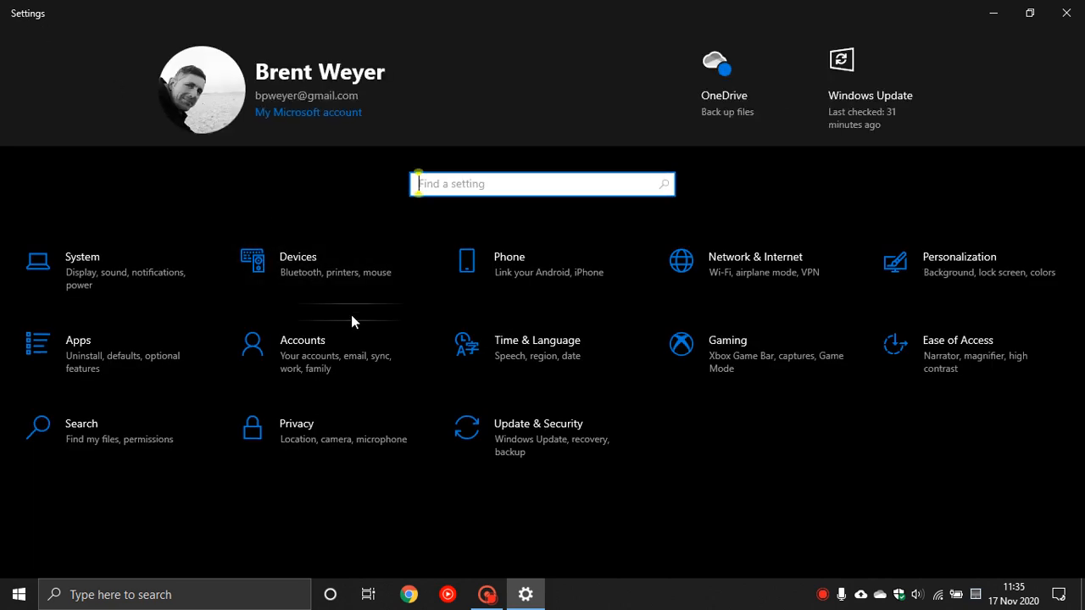
mouse_move(330, 455)
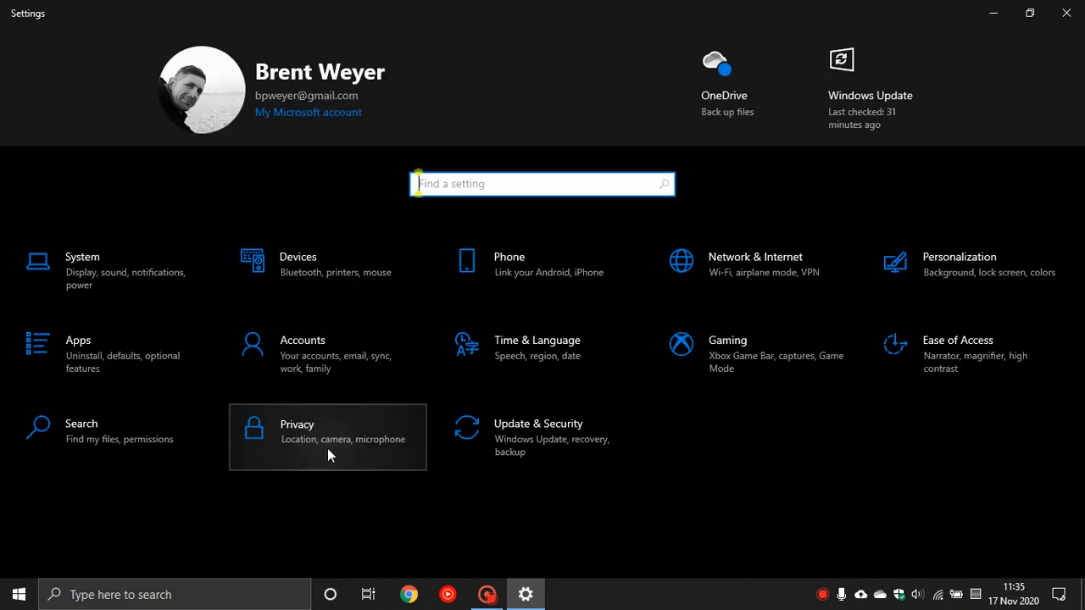
left_click(327, 436)
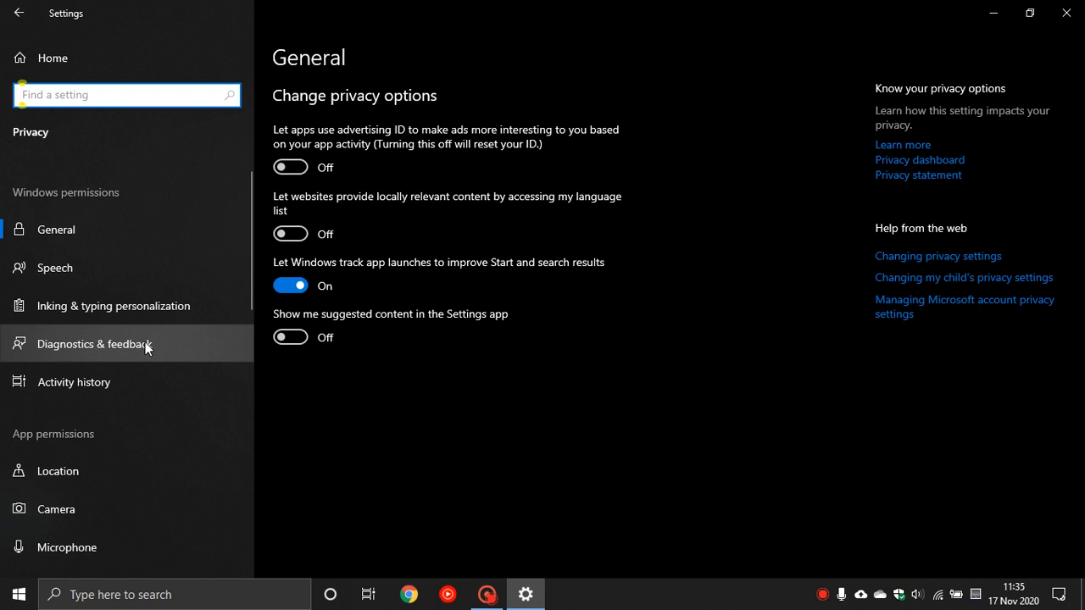
mouse_move(73, 268)
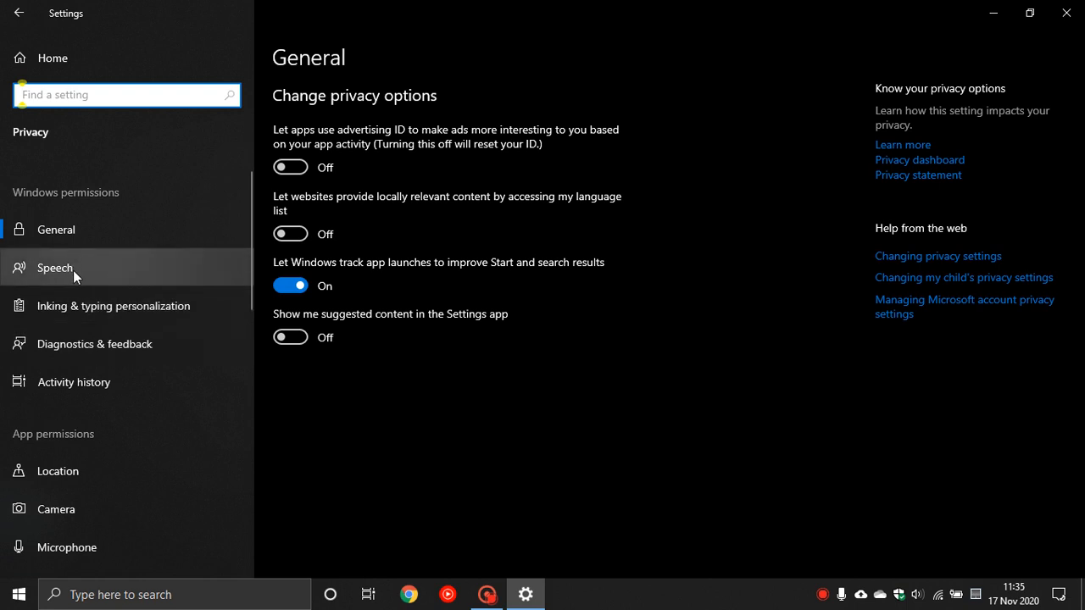
left_click(54, 267)
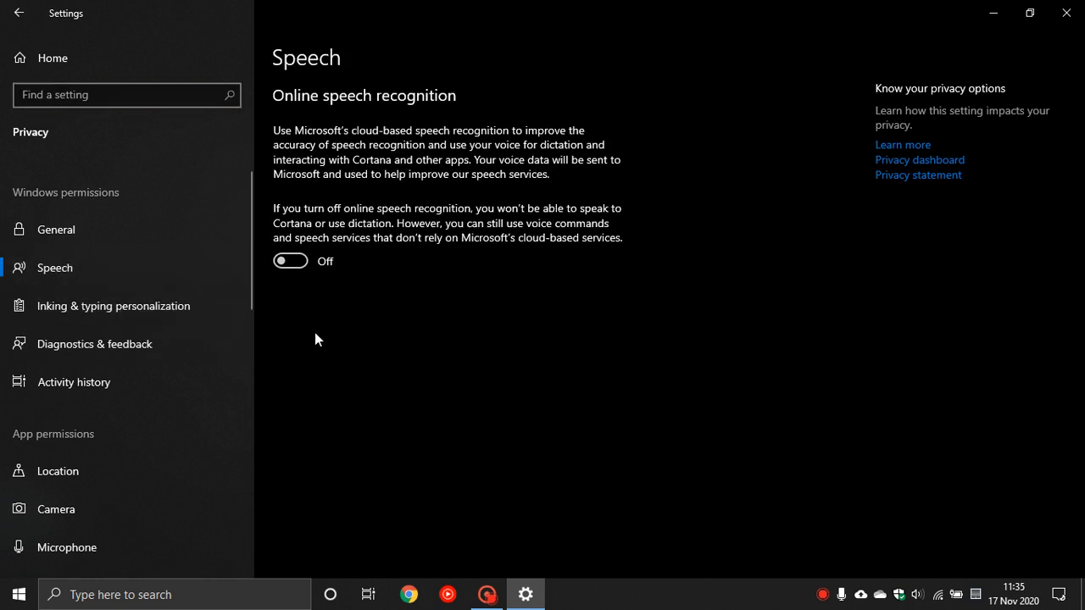
mouse_move(305, 261)
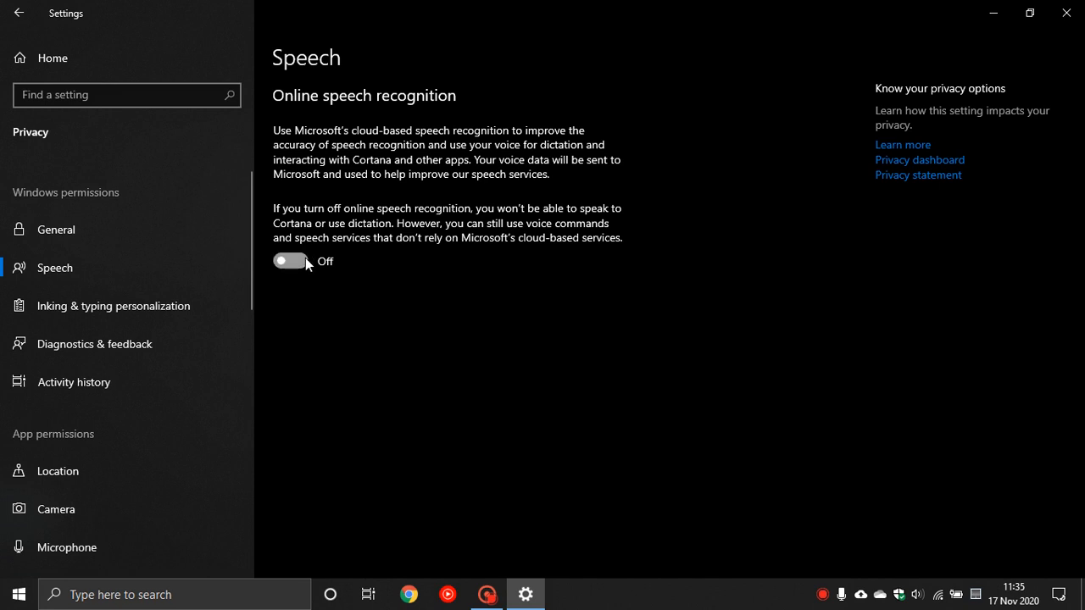
left_click(290, 260)
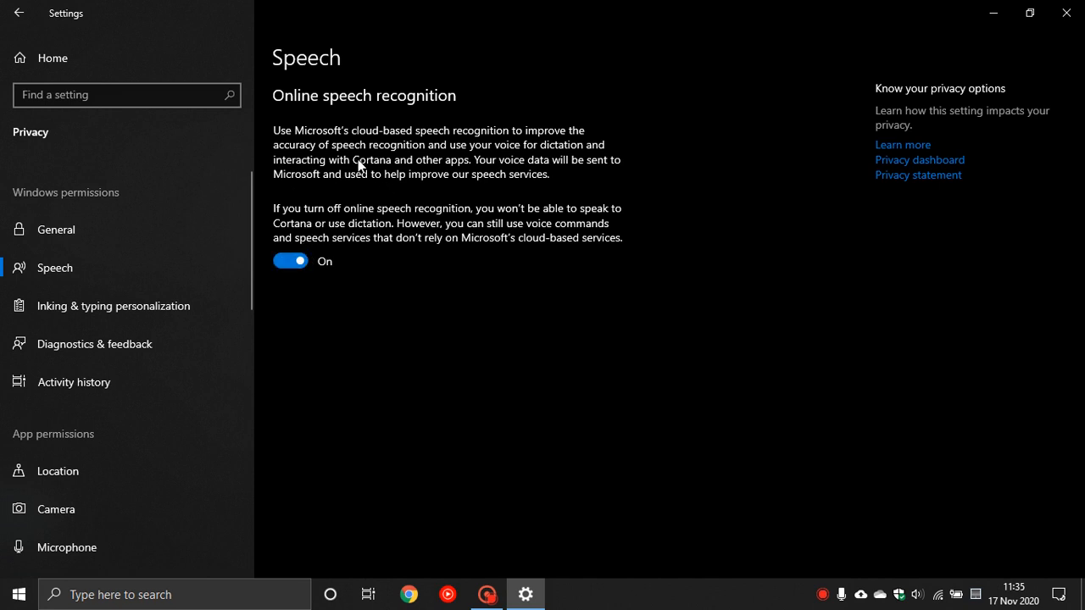
mouse_move(373, 191)
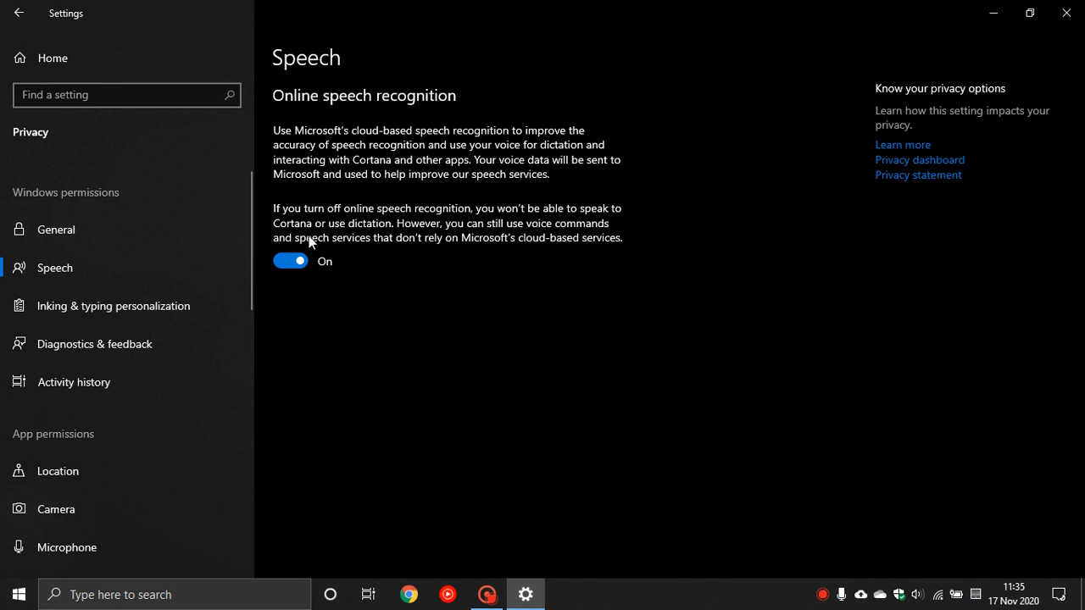
left_click(1066, 13)
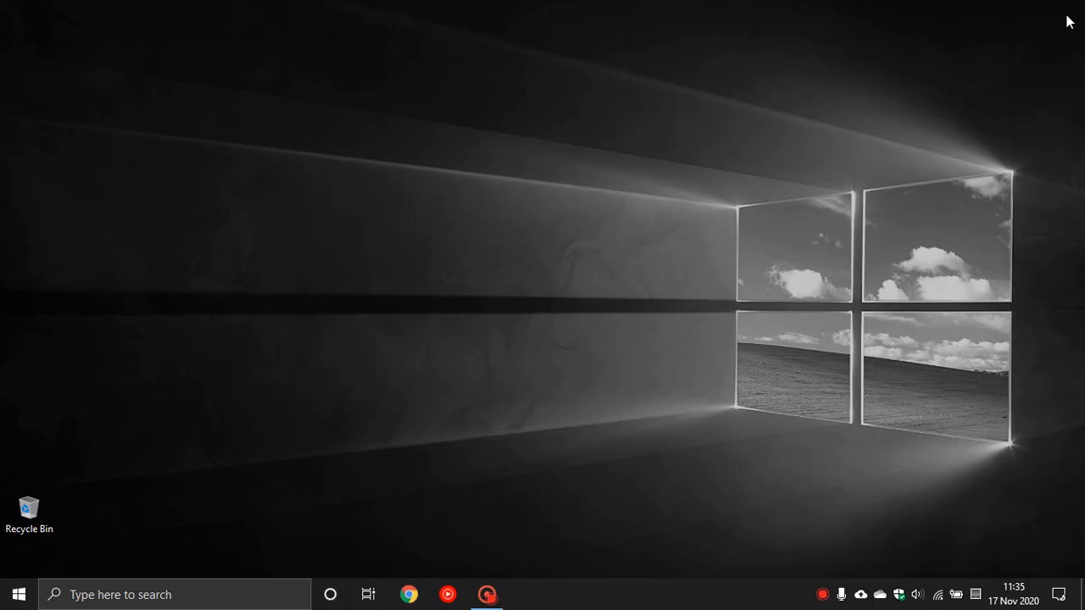
mouse_move(332, 581)
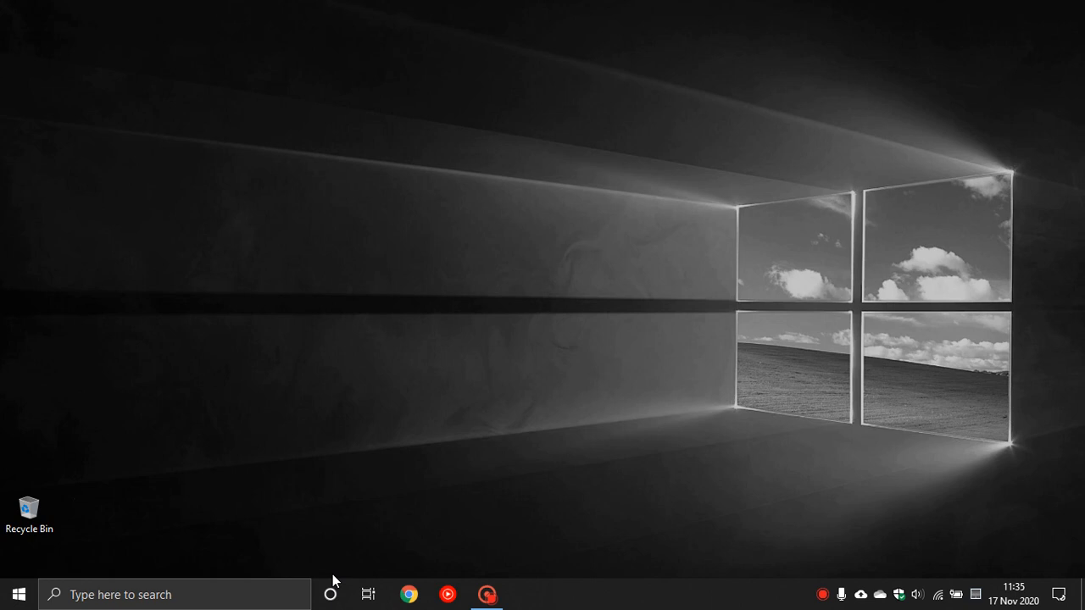
mouse_move(330, 594)
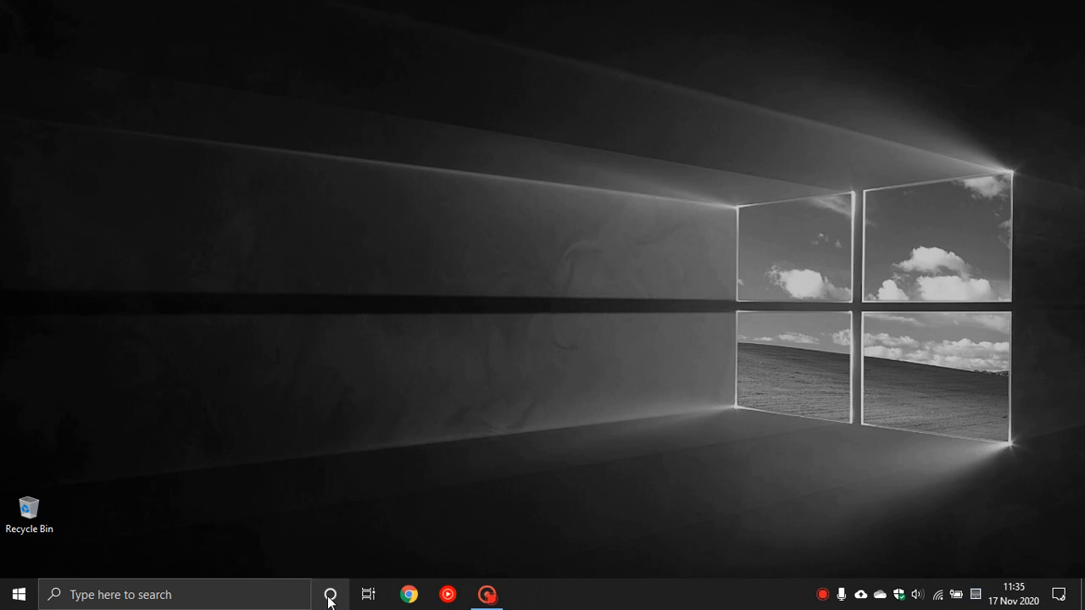
Launch Cortana twice, get the region-unavailable message, and reopen Settings from Start
left_click(330, 594)
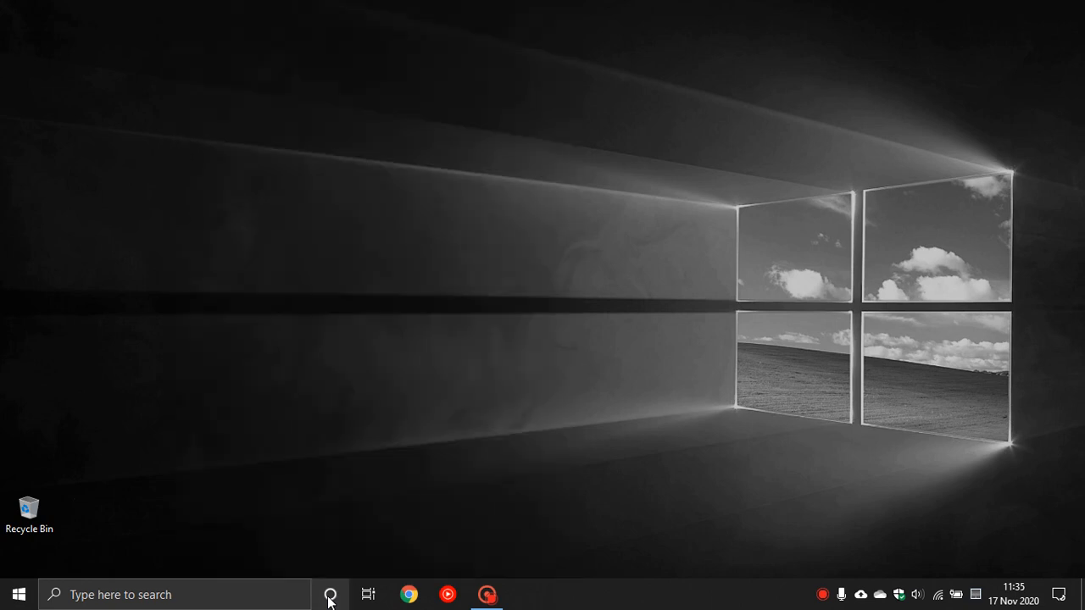
left_click(329, 594)
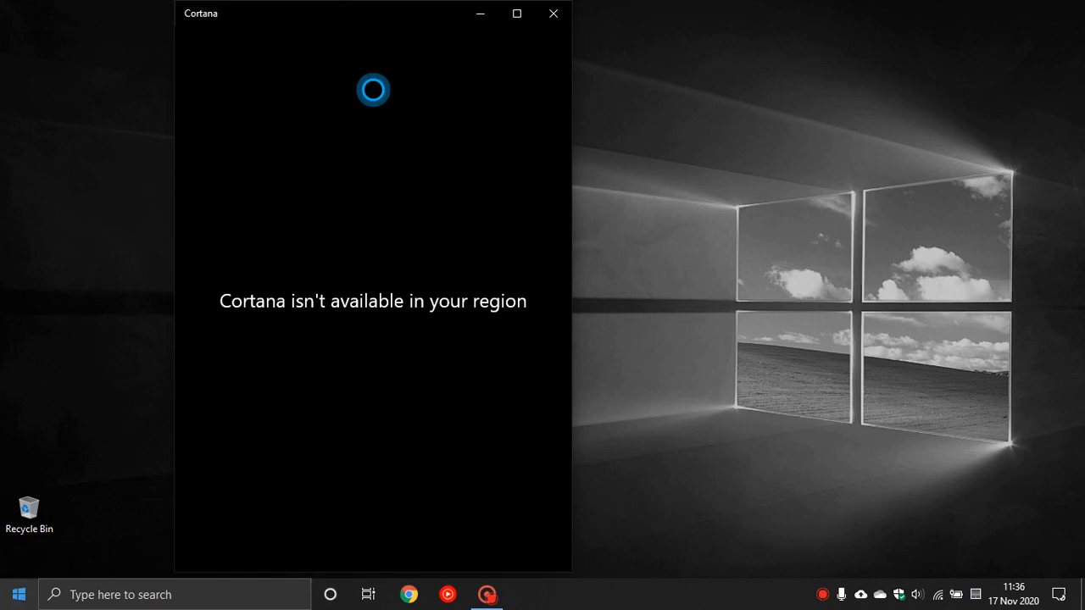
left_click(17, 594)
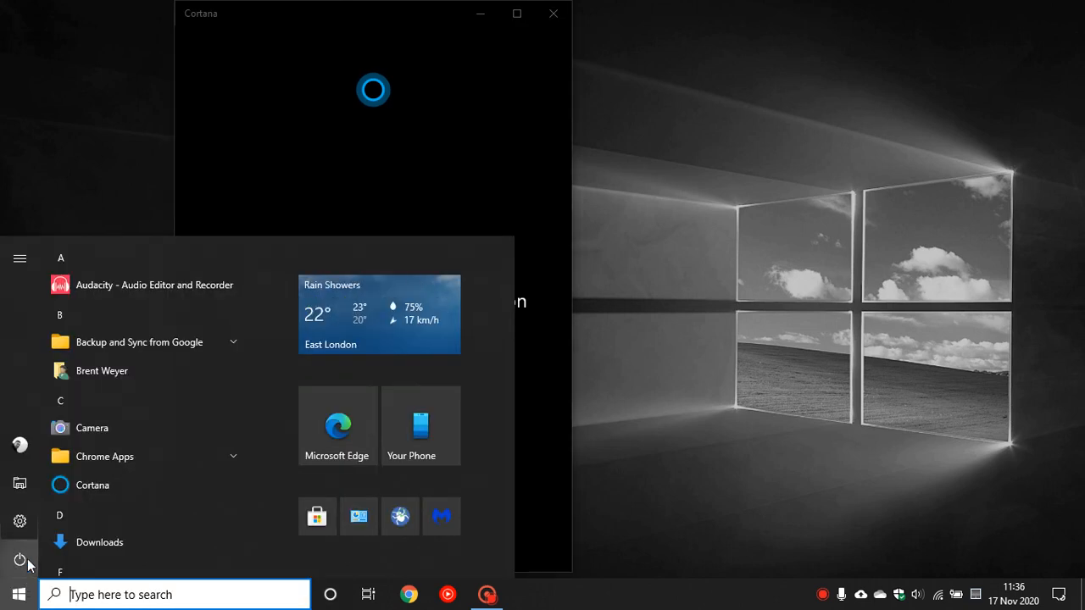
left_click(20, 521)
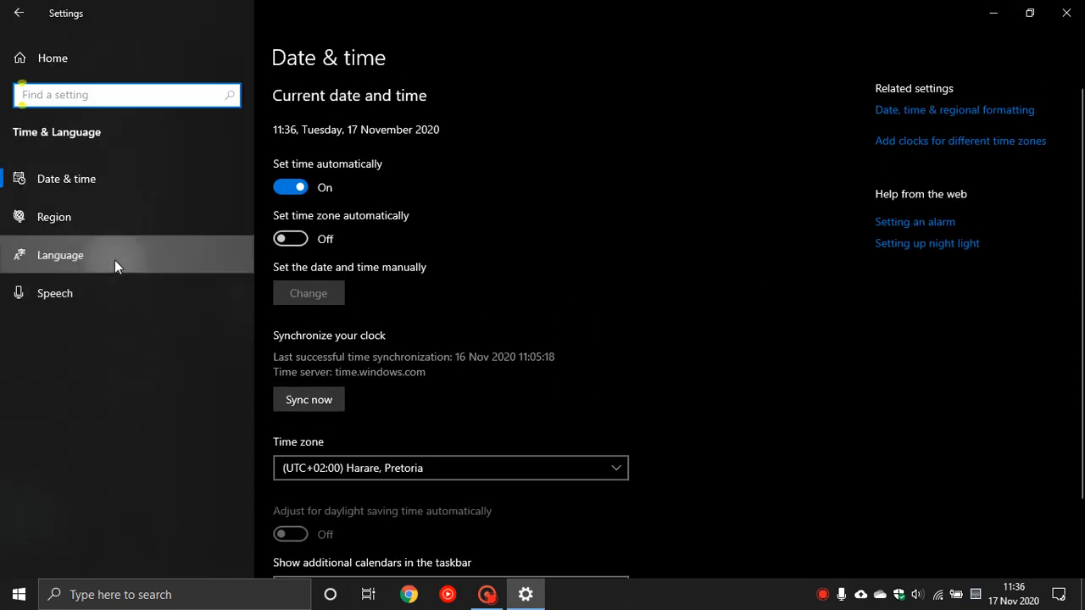
View the Language page listing English (United States) first, then close Settings
left_click(60, 255)
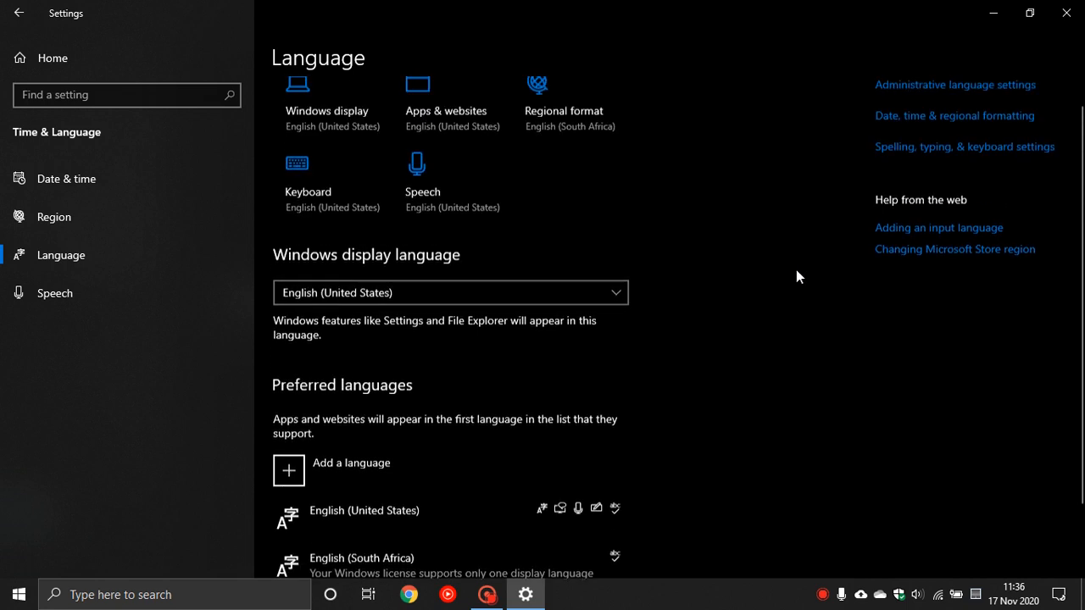
left_click(487, 594)
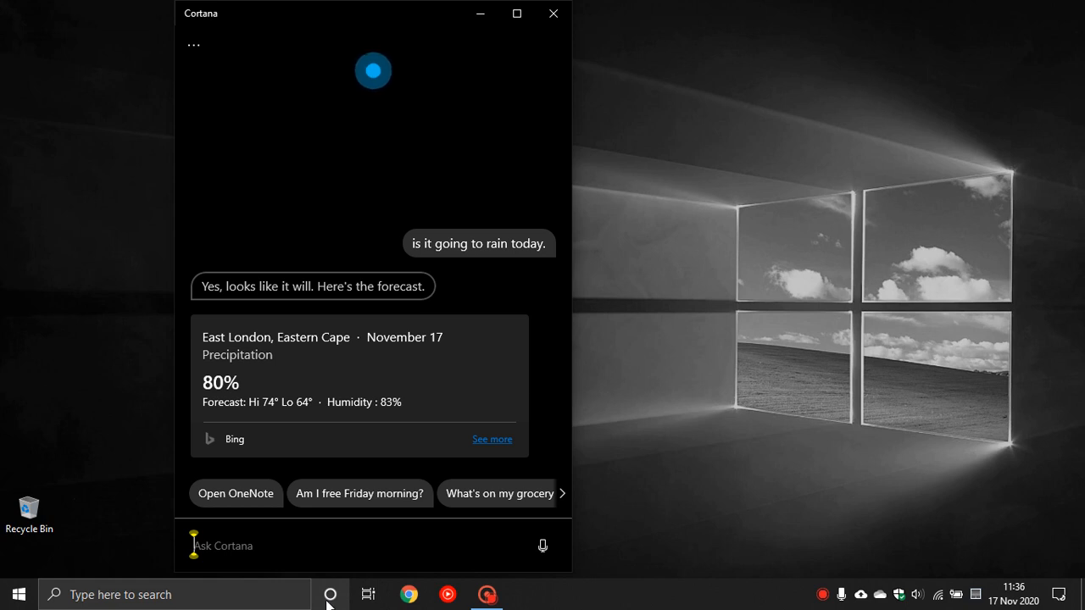
Close Cortana after reading the East London rain forecast
left_click(552, 13)
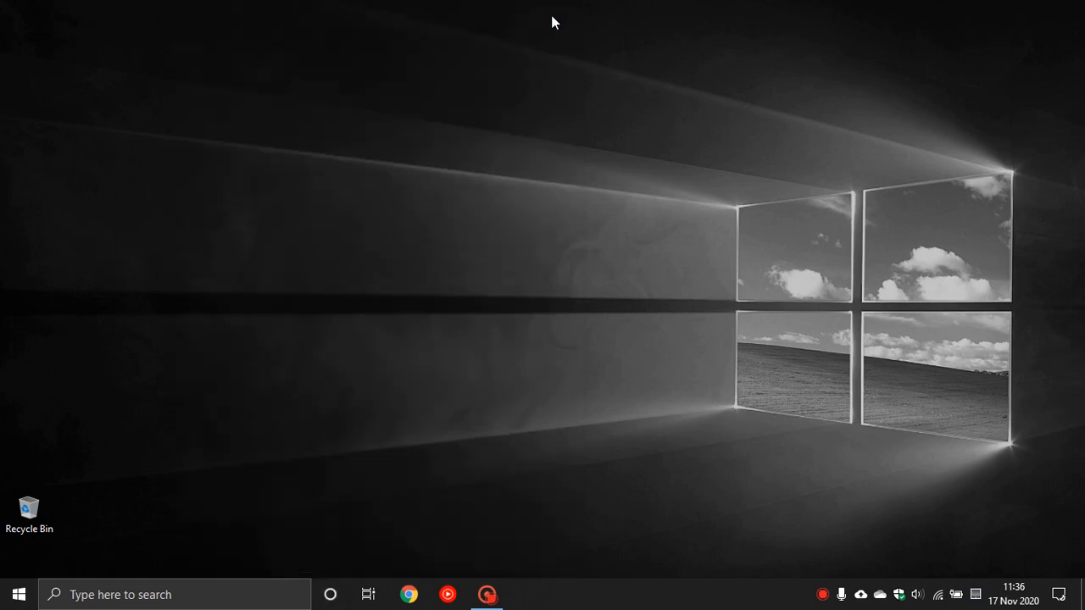
mouse_move(513, 256)
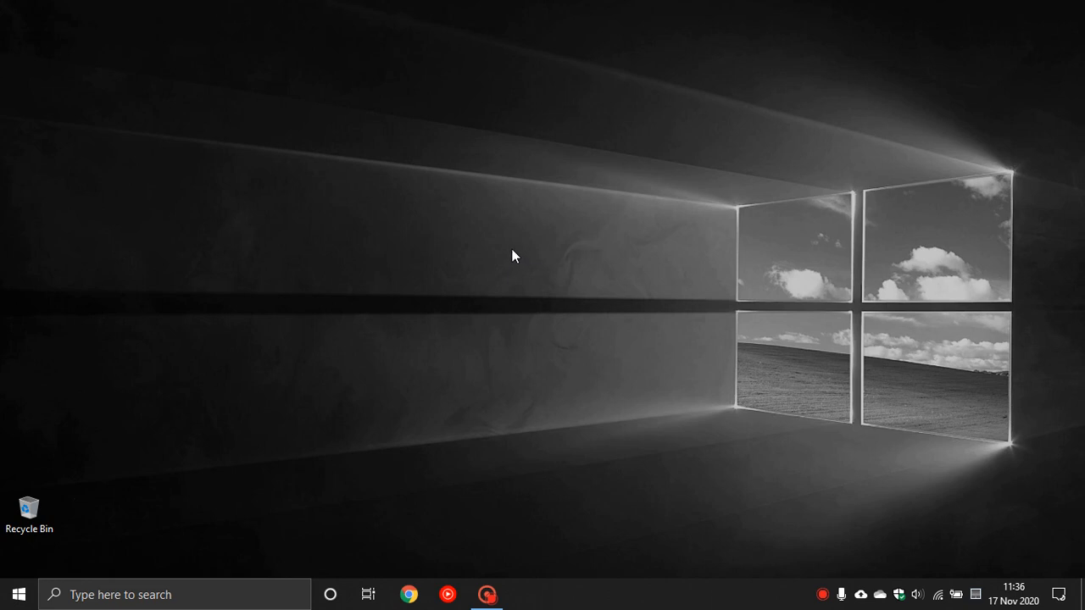